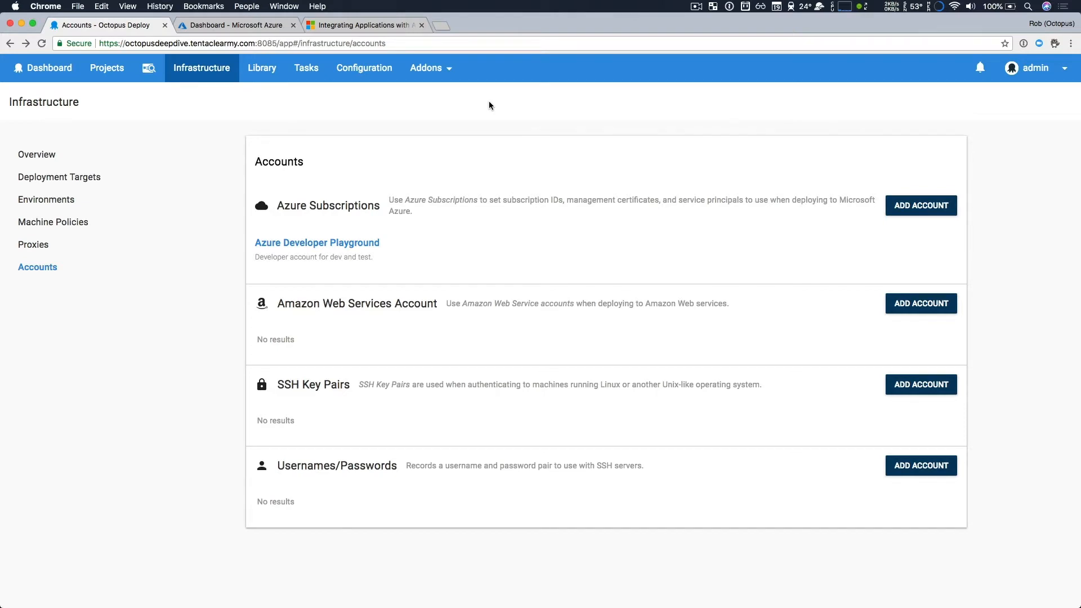
pyautogui.moveTo(445, 253)
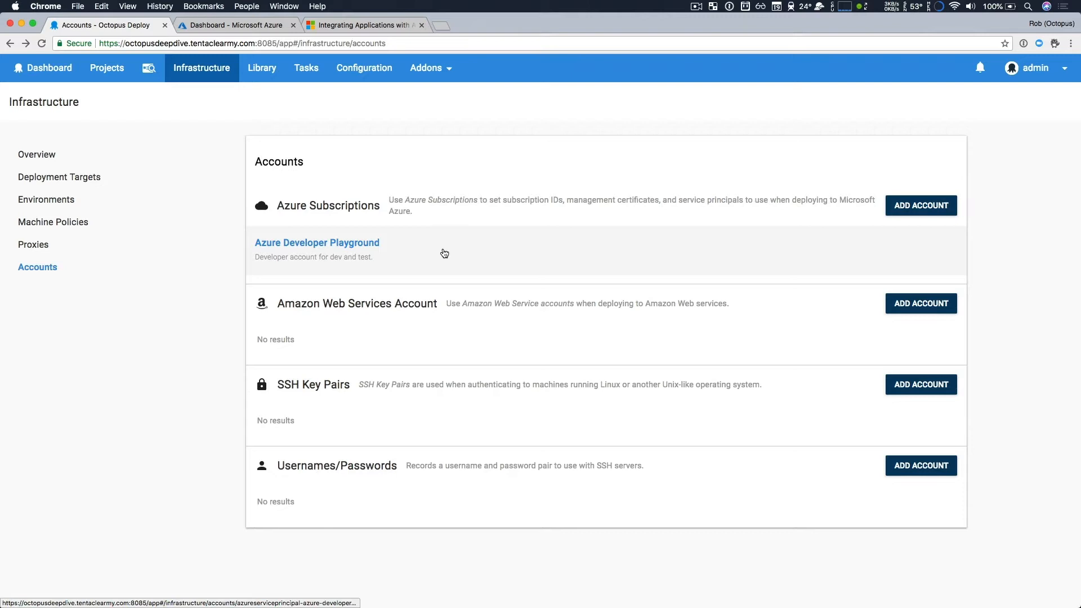
pyautogui.moveTo(390, 248)
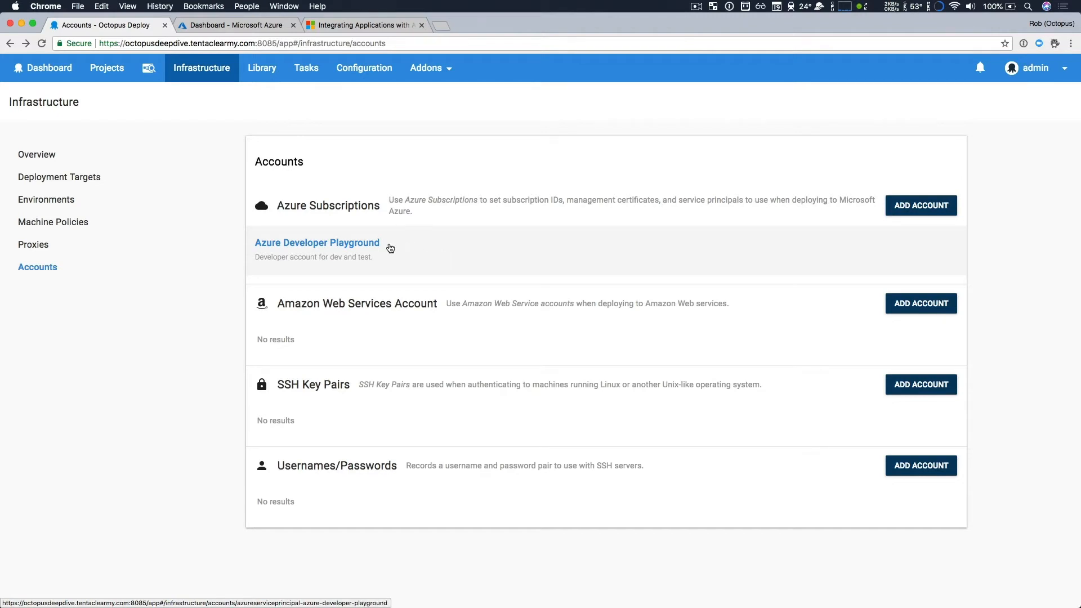
# Step: View the Azure Developer Playground account's Azure details, then switch to the Azure portal dashboard
pyautogui.click(316, 243)
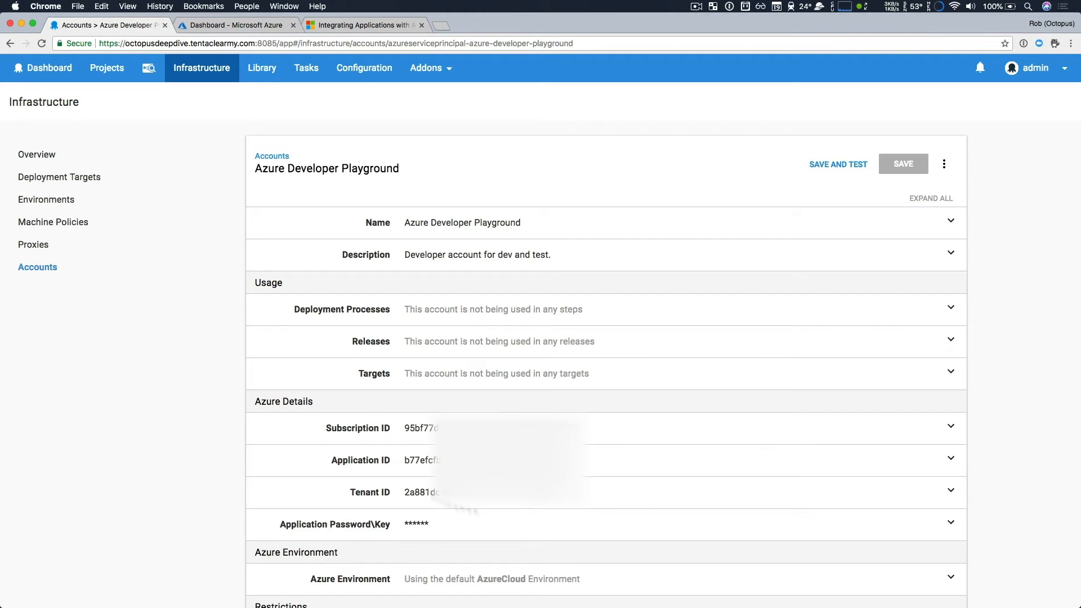
pyautogui.moveTo(1023, 461)
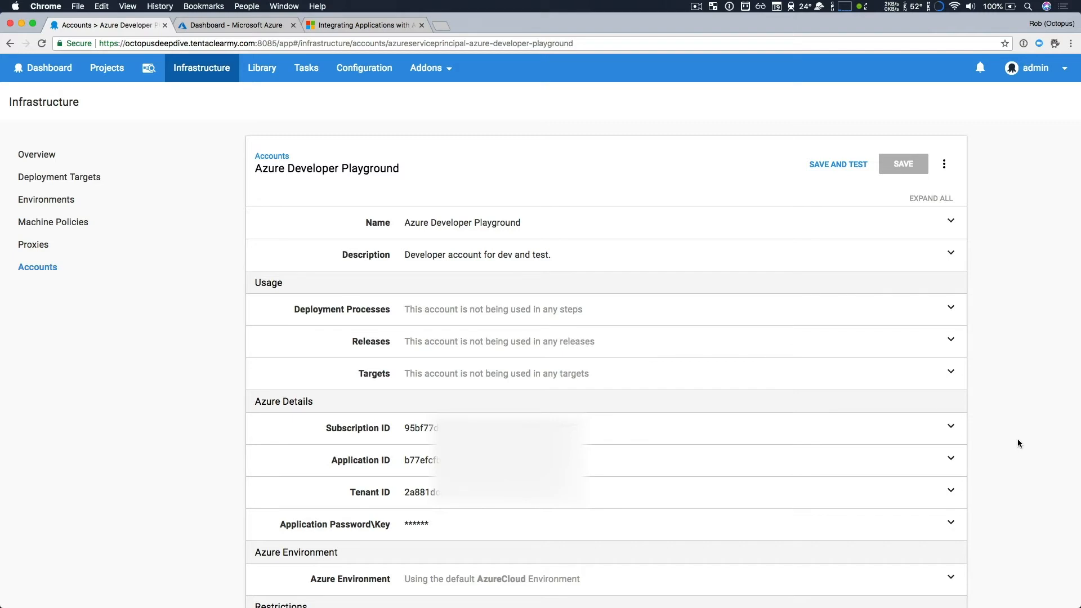
pyautogui.moveTo(996, 432)
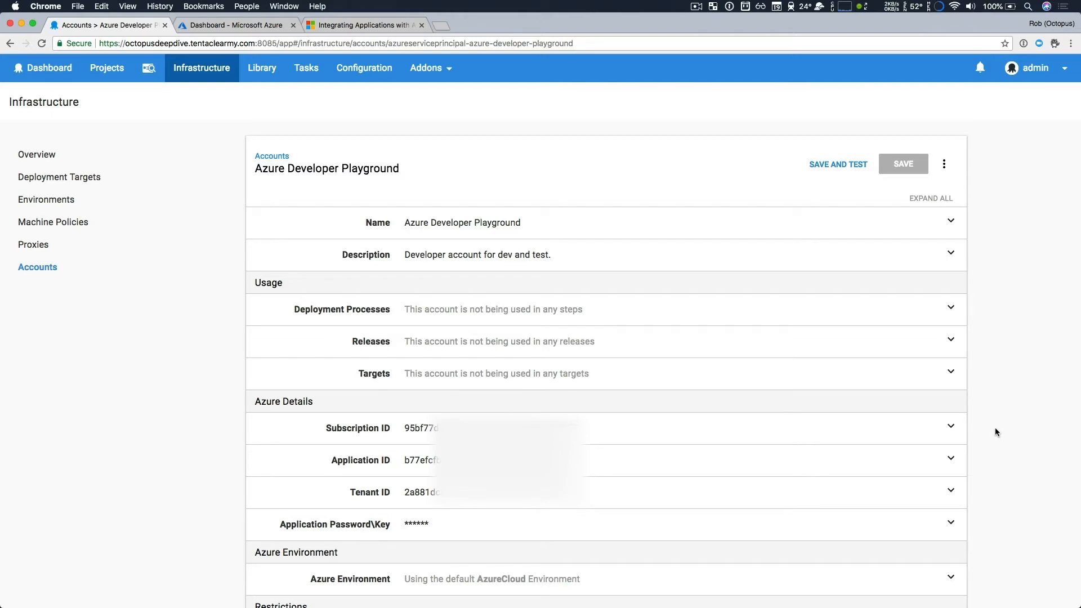
pyautogui.click(365, 24)
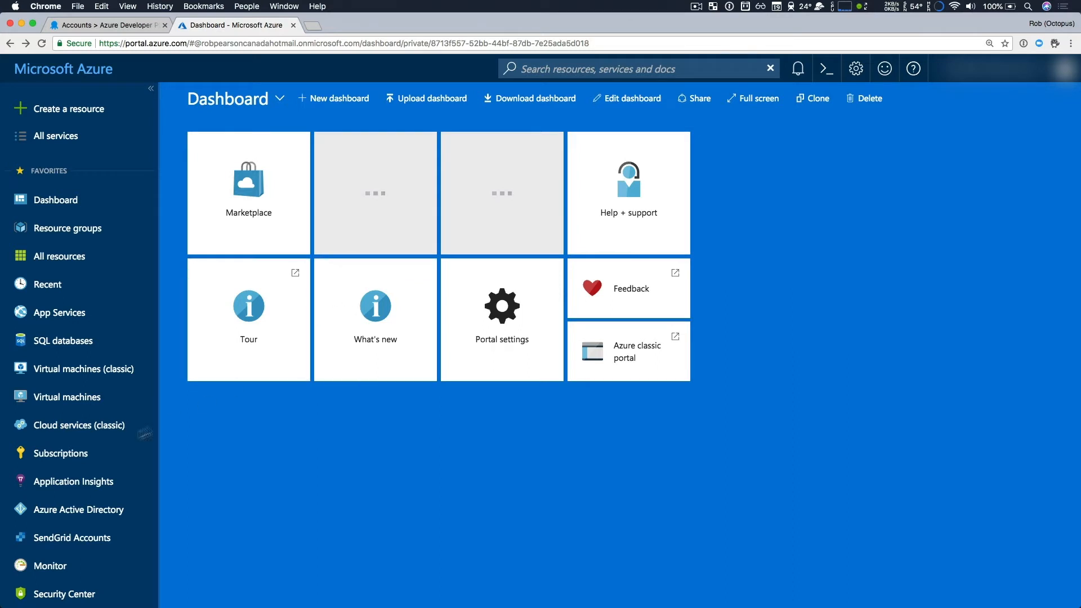
pyautogui.click(59, 453)
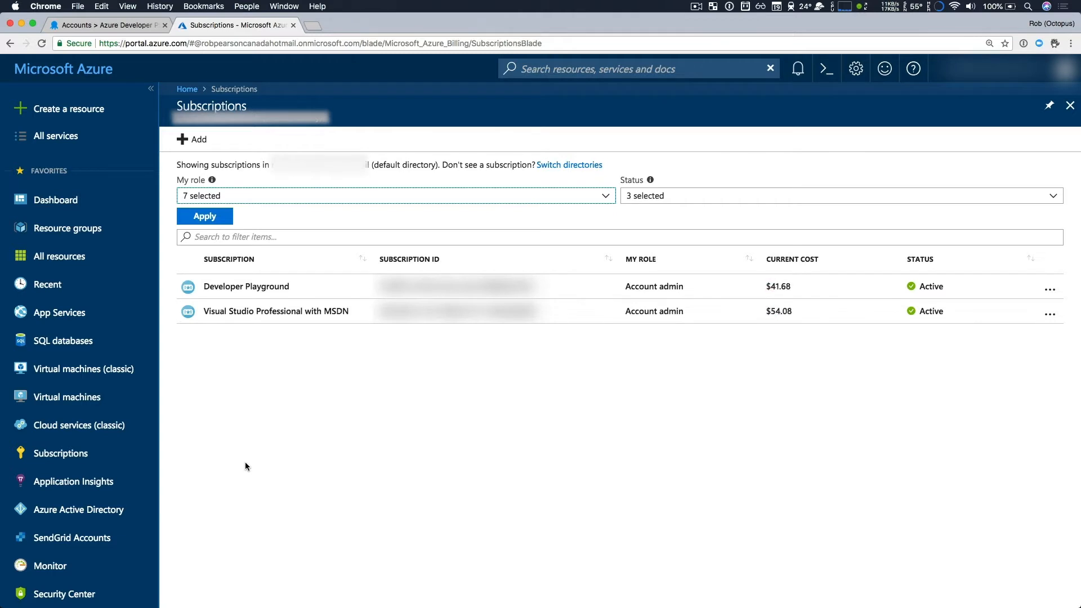
pyautogui.moveTo(480, 311)
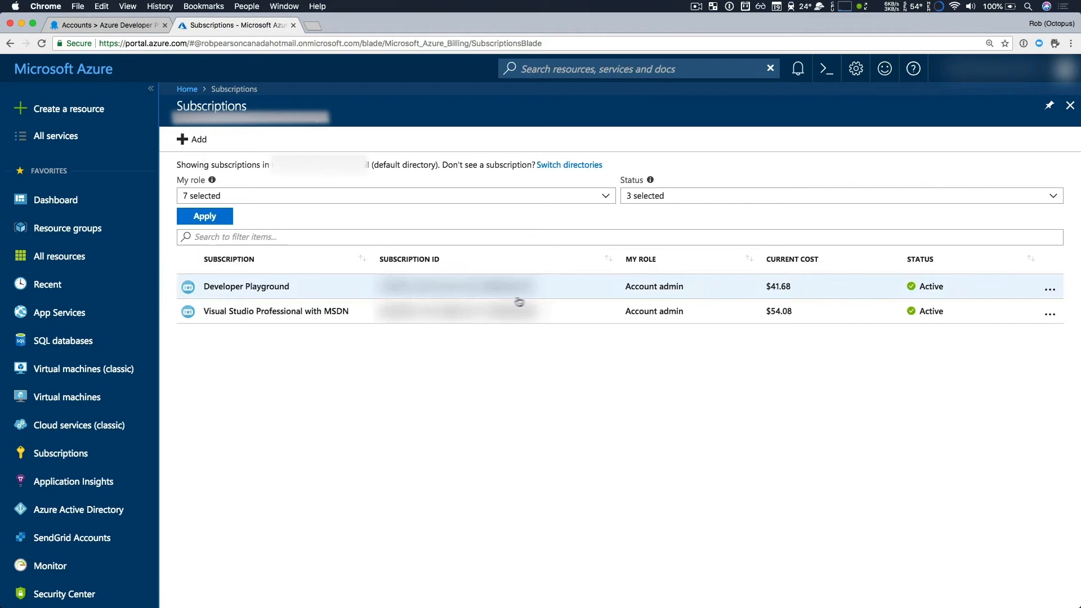
pyautogui.moveTo(299, 296)
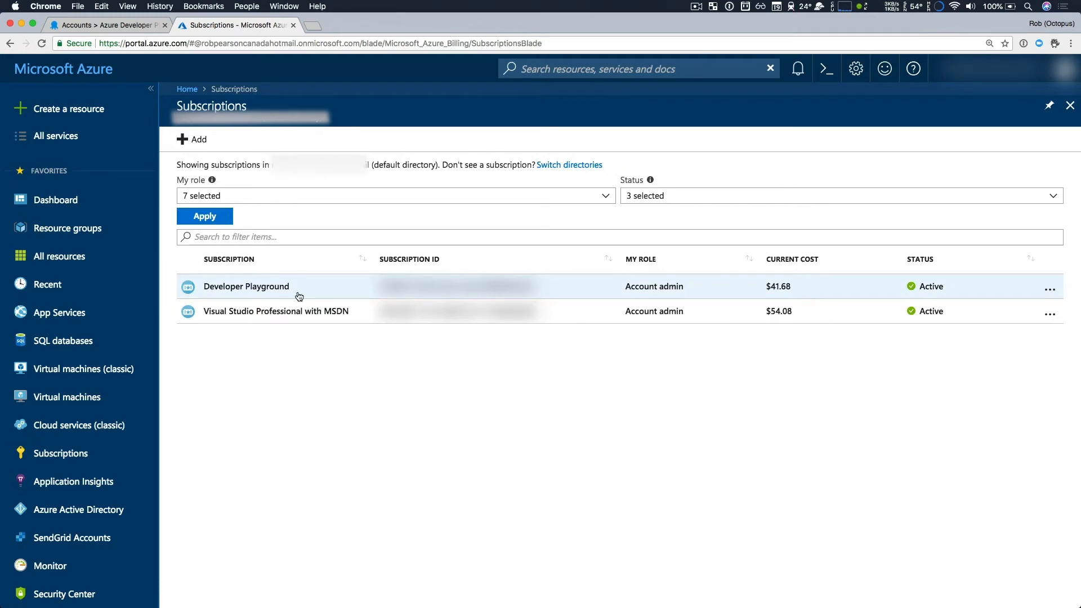
pyautogui.click(55, 200)
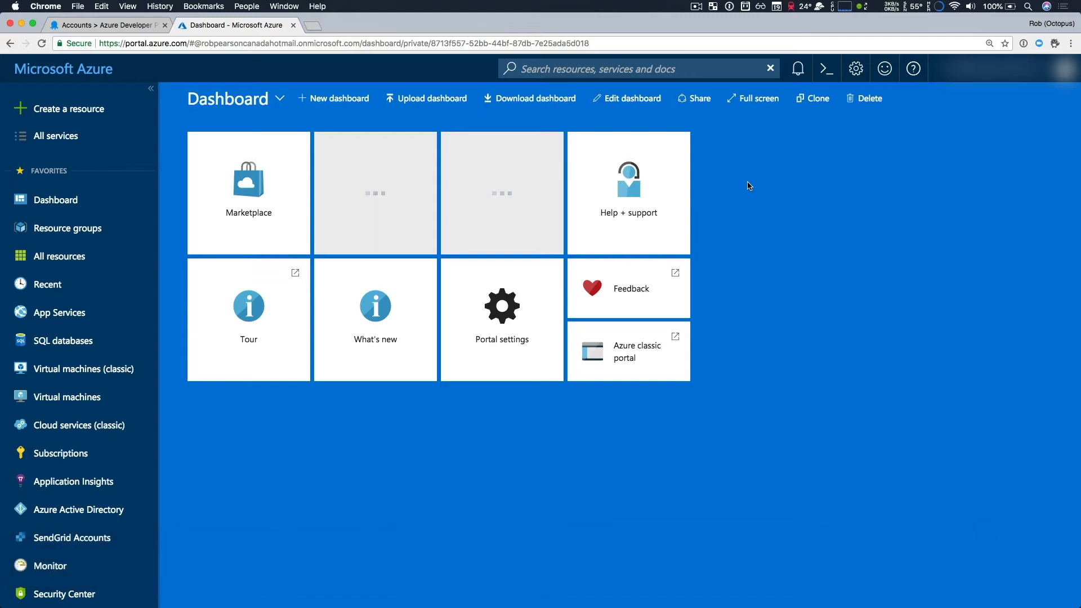
pyautogui.scroll(-3)
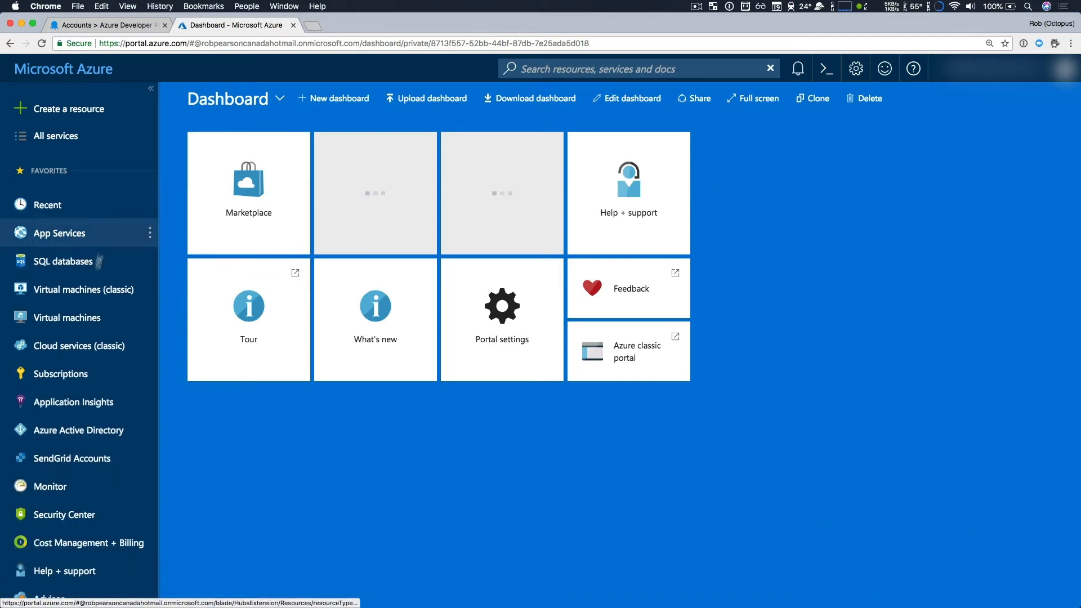
pyautogui.moveTo(77, 430)
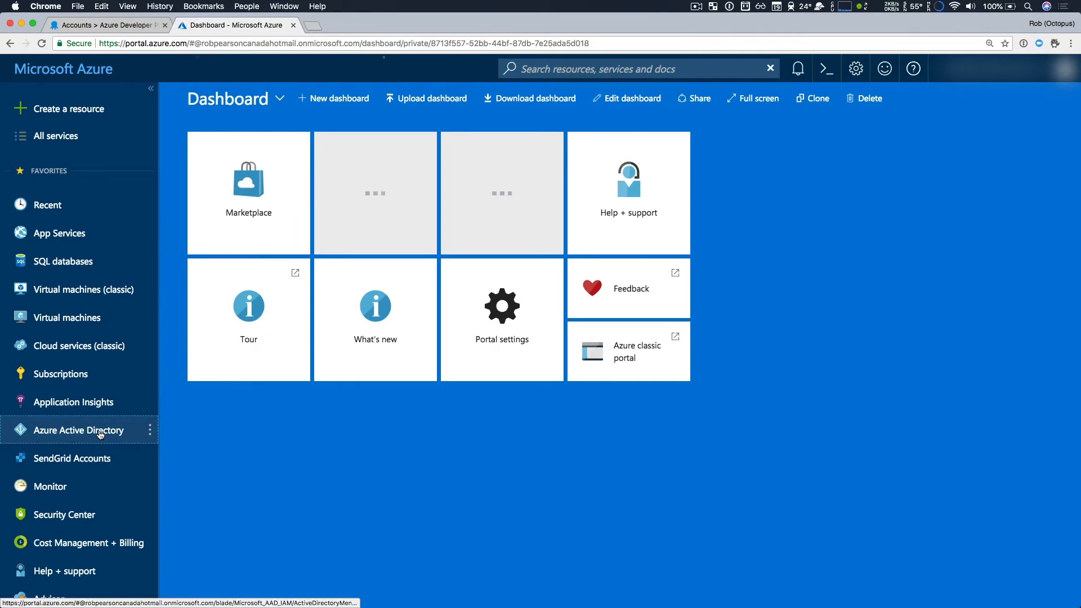
pyautogui.click(78, 430)
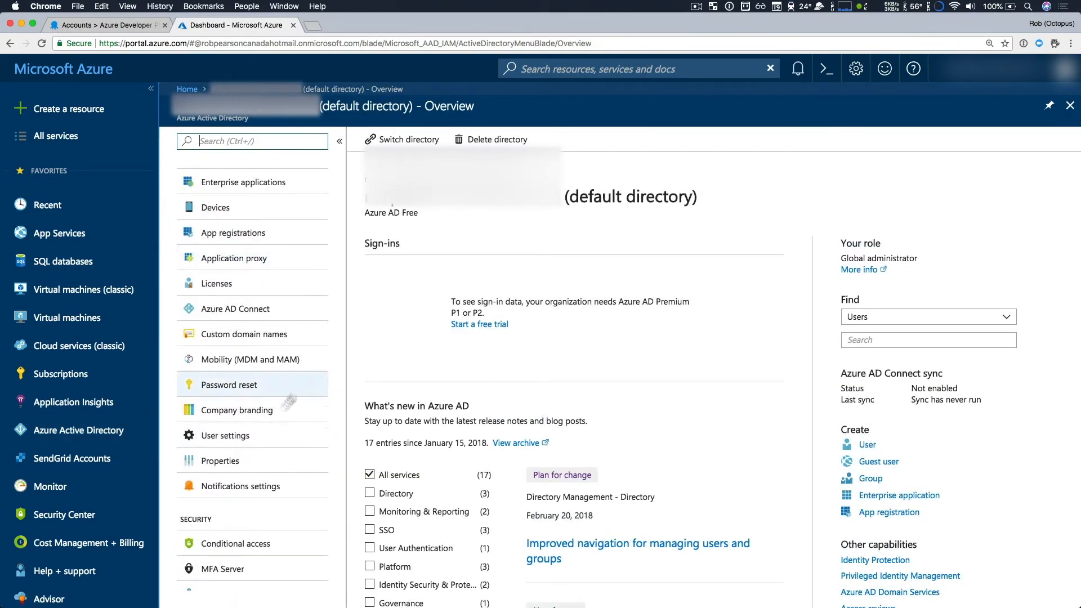
pyautogui.click(219, 460)
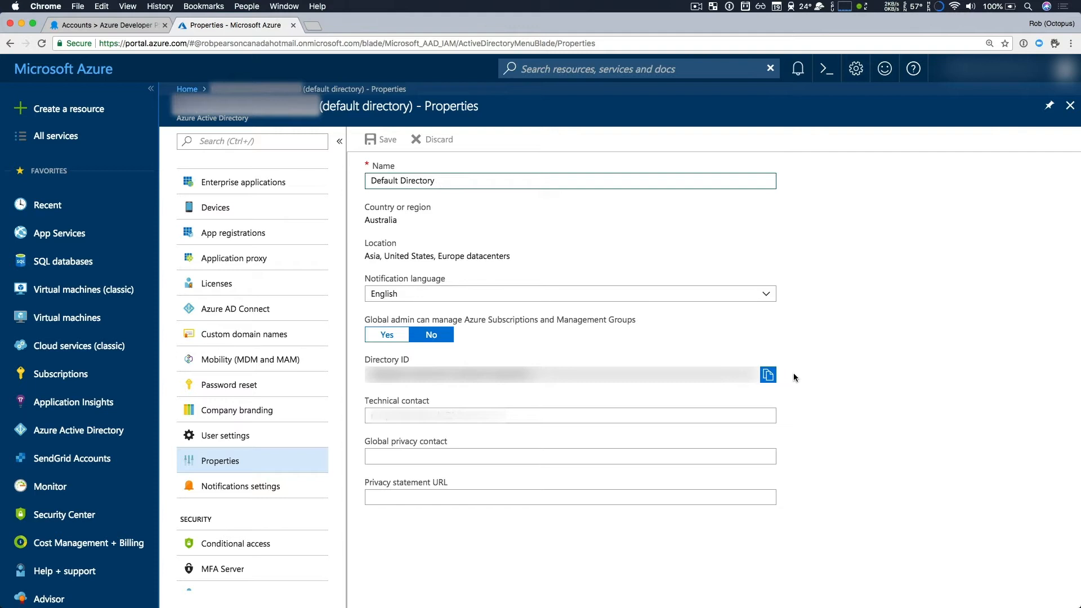
pyautogui.moveTo(768, 375)
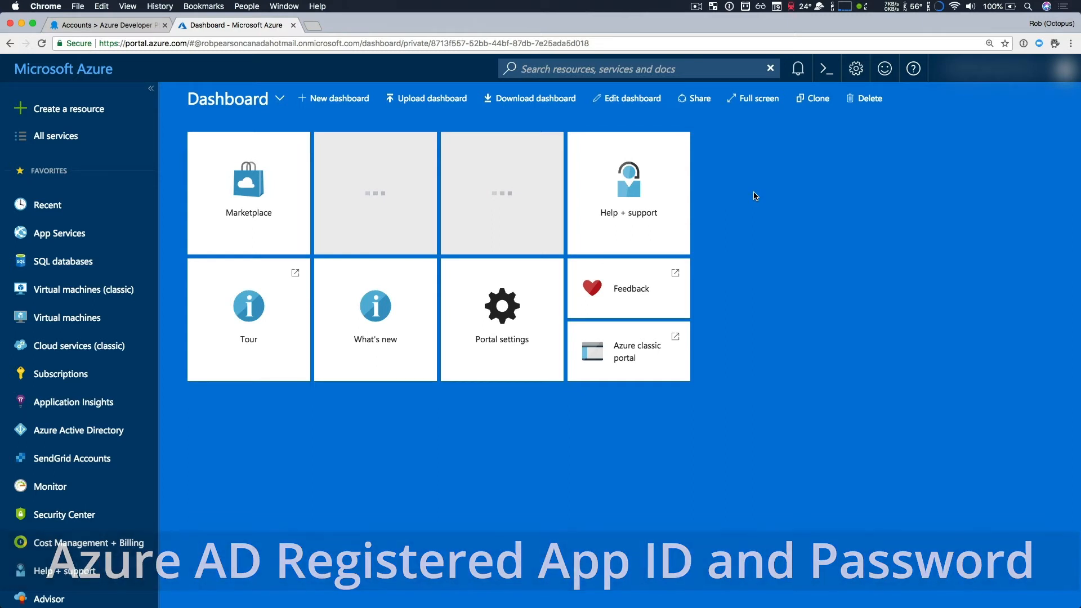
pyautogui.moveTo(169, 400)
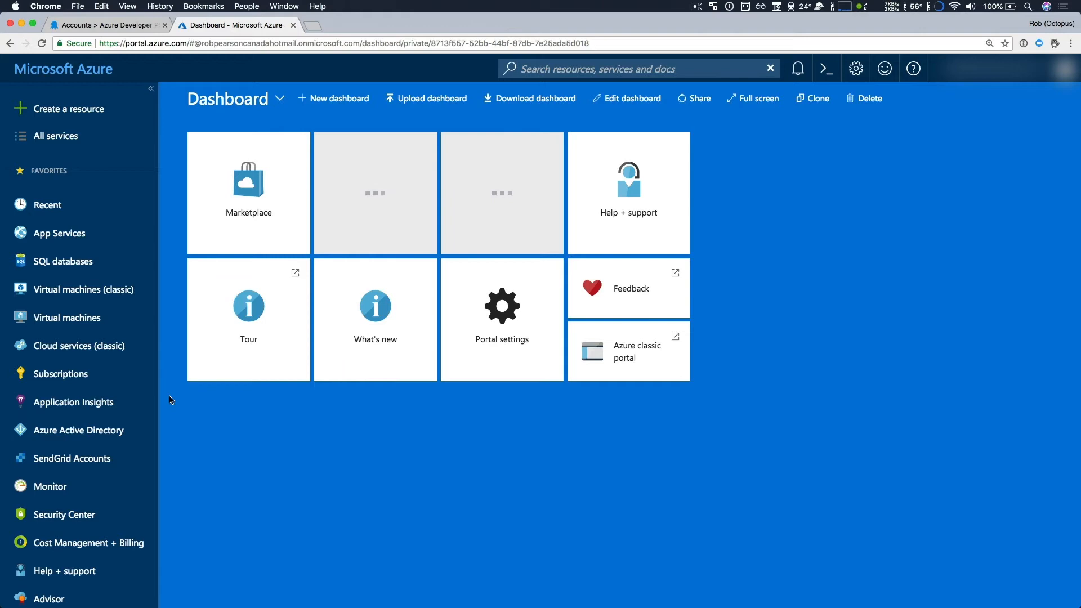
# Step: Go to Azure Active Directory's App registrations and begin a new application registration
pyautogui.click(80, 430)
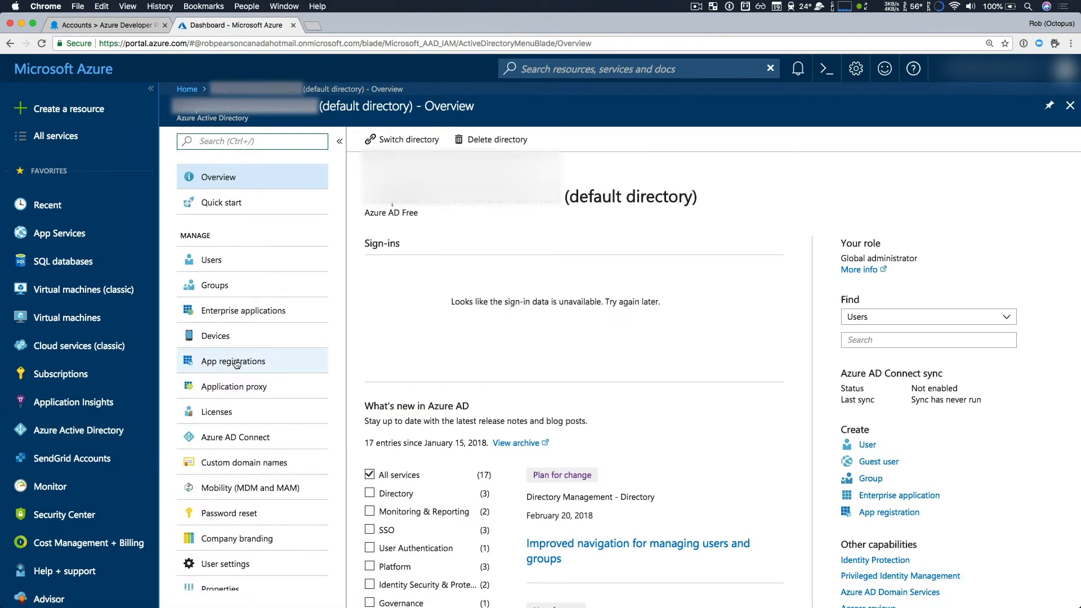
pyautogui.click(233, 360)
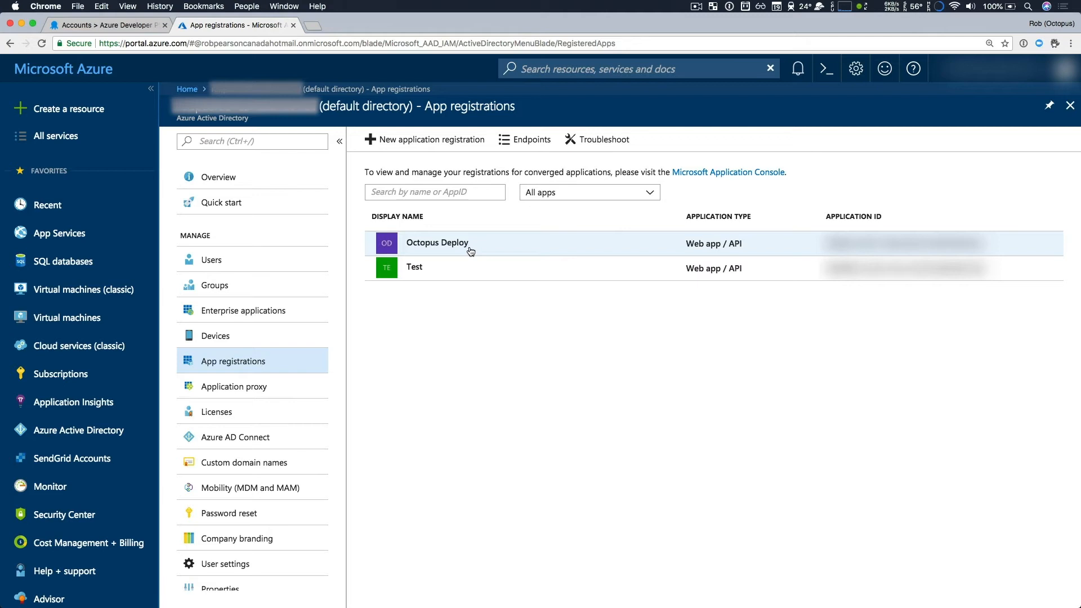
pyautogui.moveTo(683, 139)
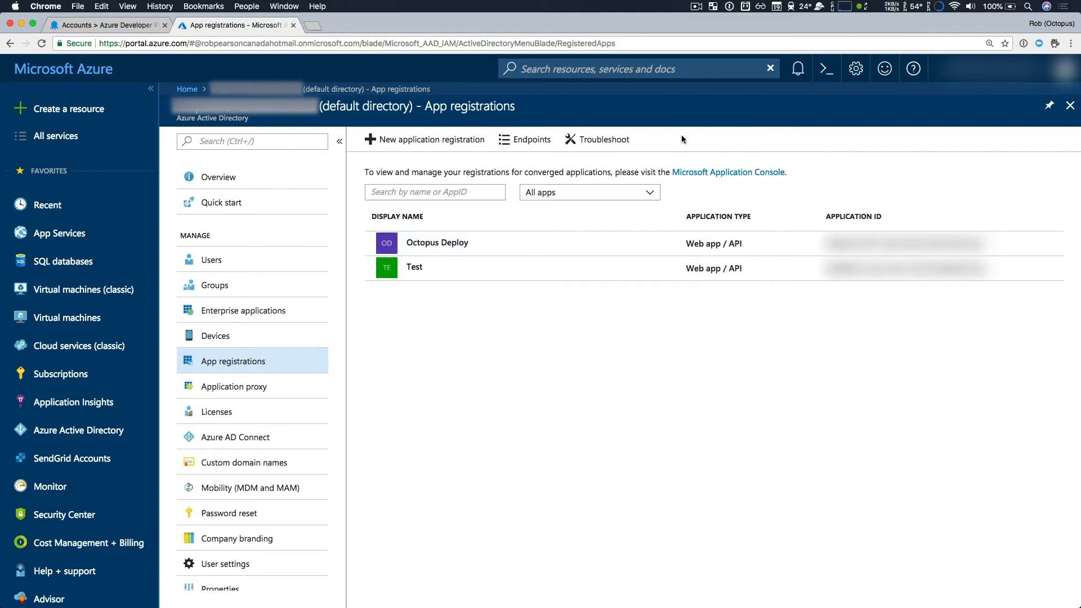
pyautogui.click(424, 139)
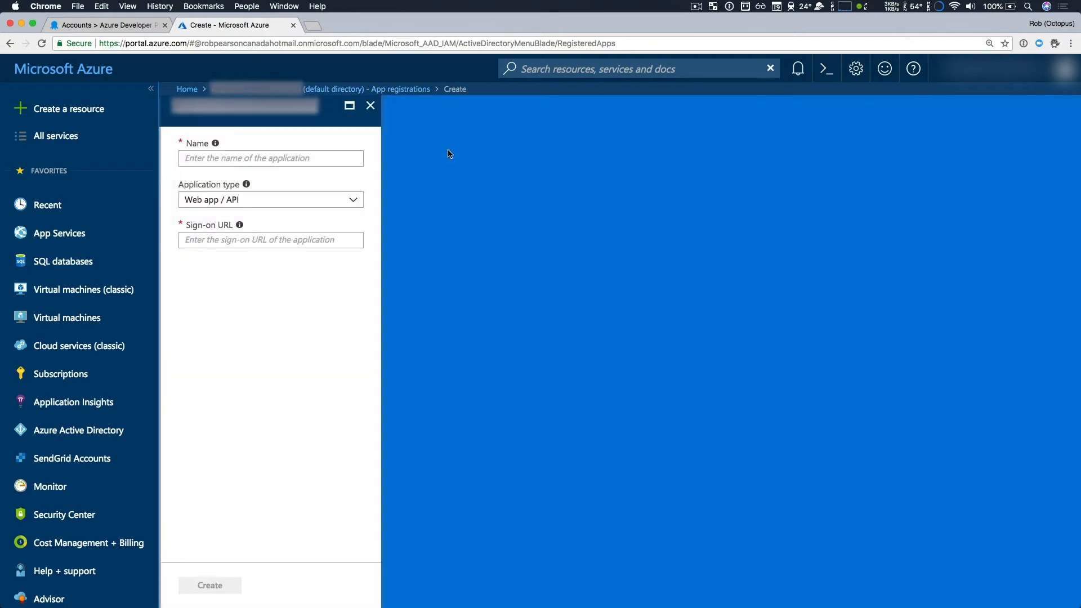
# Step: Create the 'Octopus Integration' Web app / API registration with the Octopus server sign-on URL
pyautogui.click(270, 158)
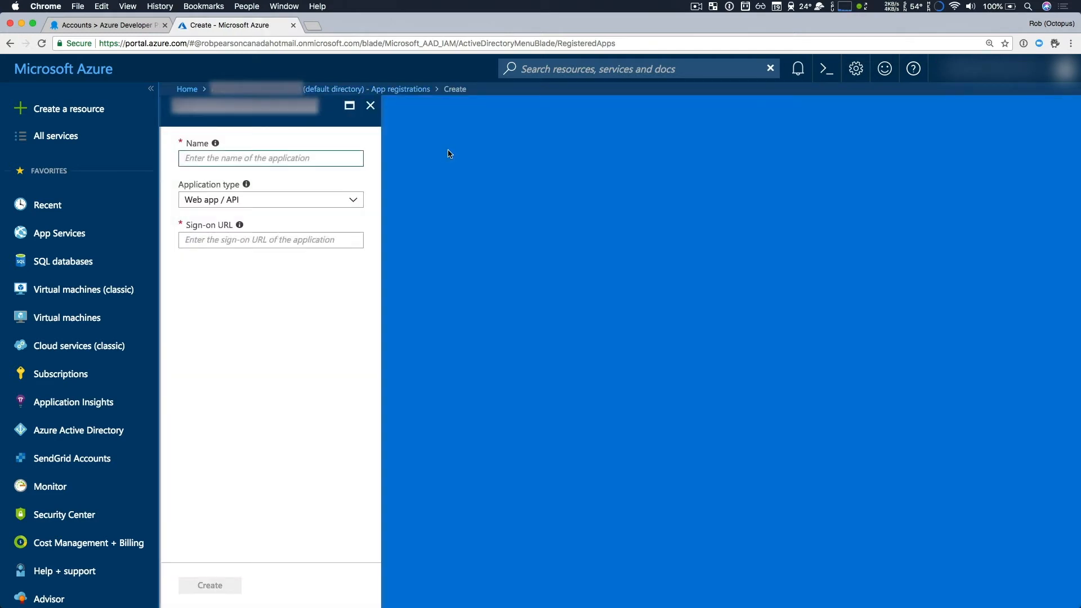
pyautogui.write('Octopus')
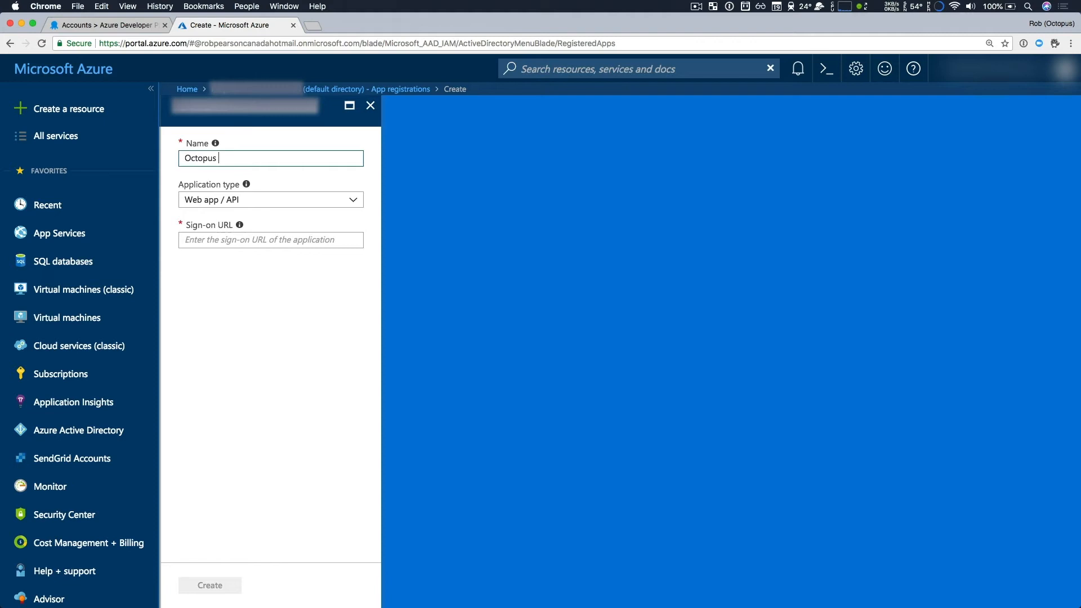
pyautogui.write('Integ')
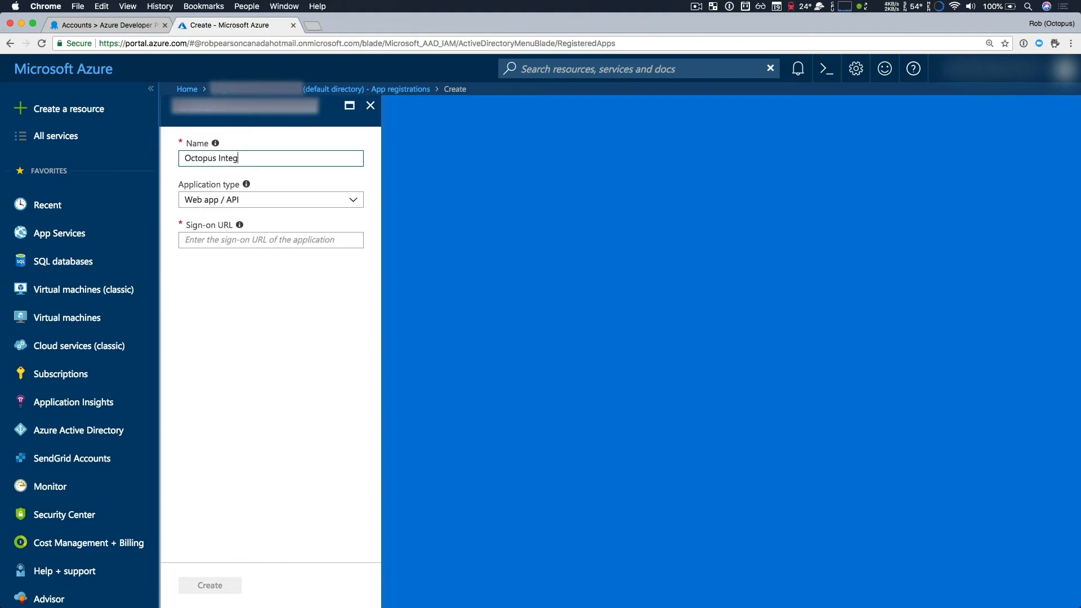
pyautogui.write('ration')
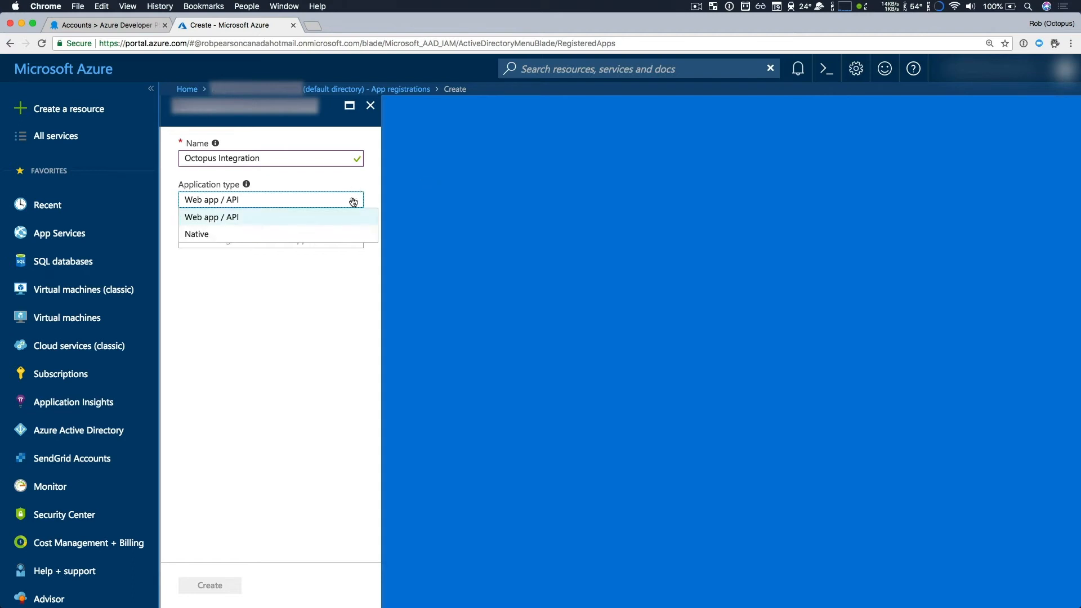
pyautogui.click(212, 216)
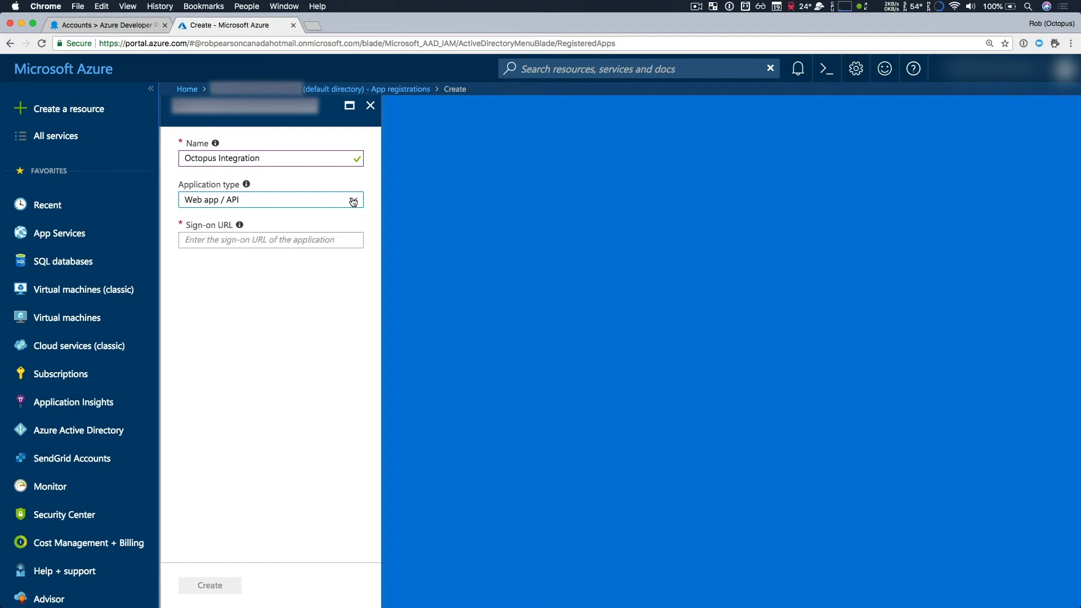
pyautogui.click(271, 239)
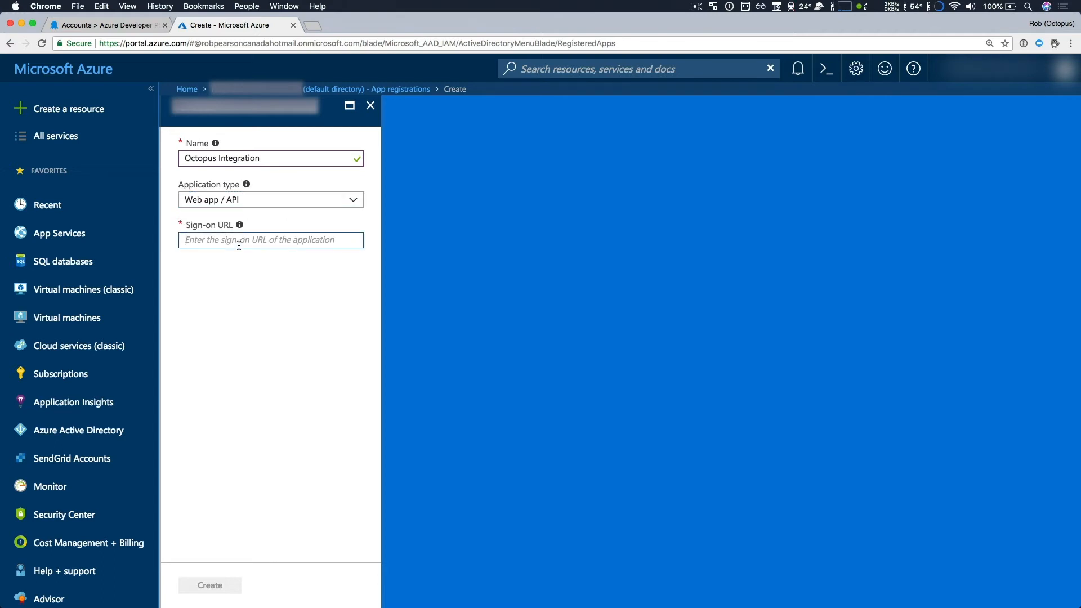
pyautogui.moveTo(240, 226)
pyautogui.write('https://octopusdeepdive.tentaclearmy.co')
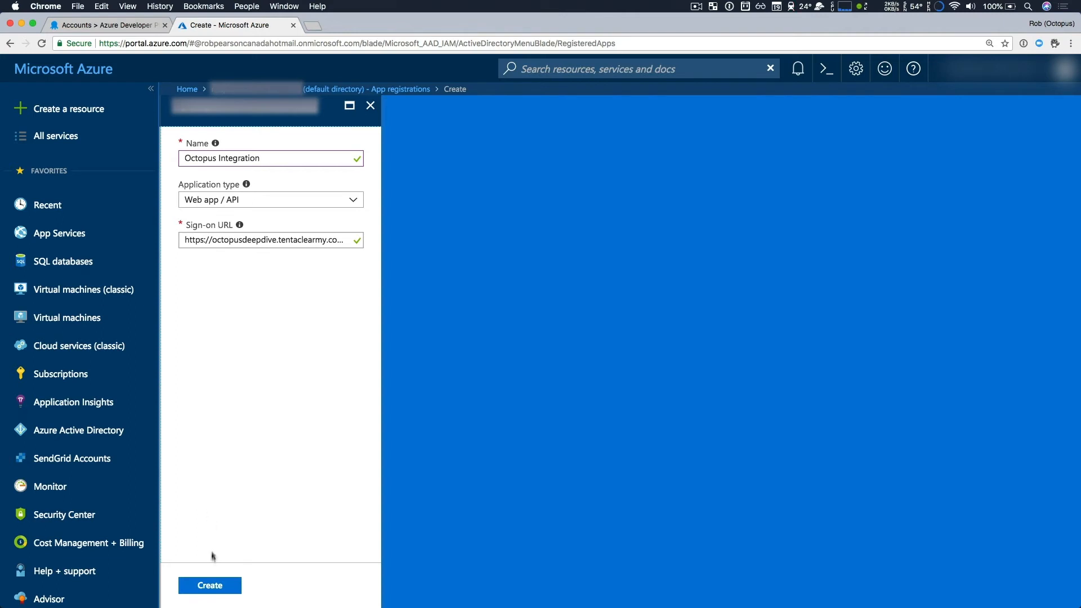
pyautogui.click(209, 586)
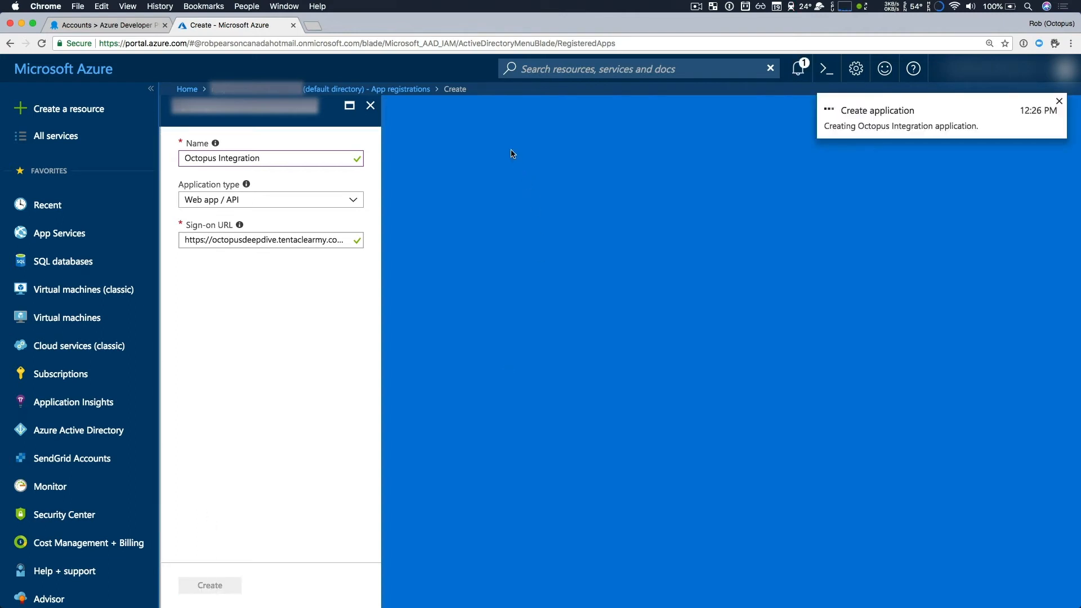
pyautogui.click(210, 585)
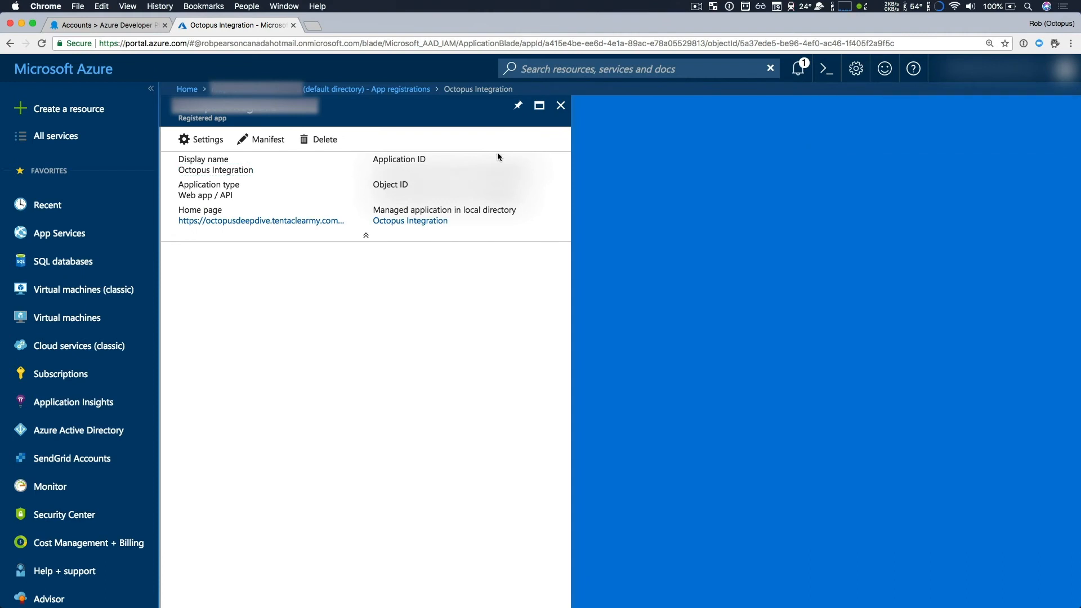
pyautogui.moveTo(464, 168)
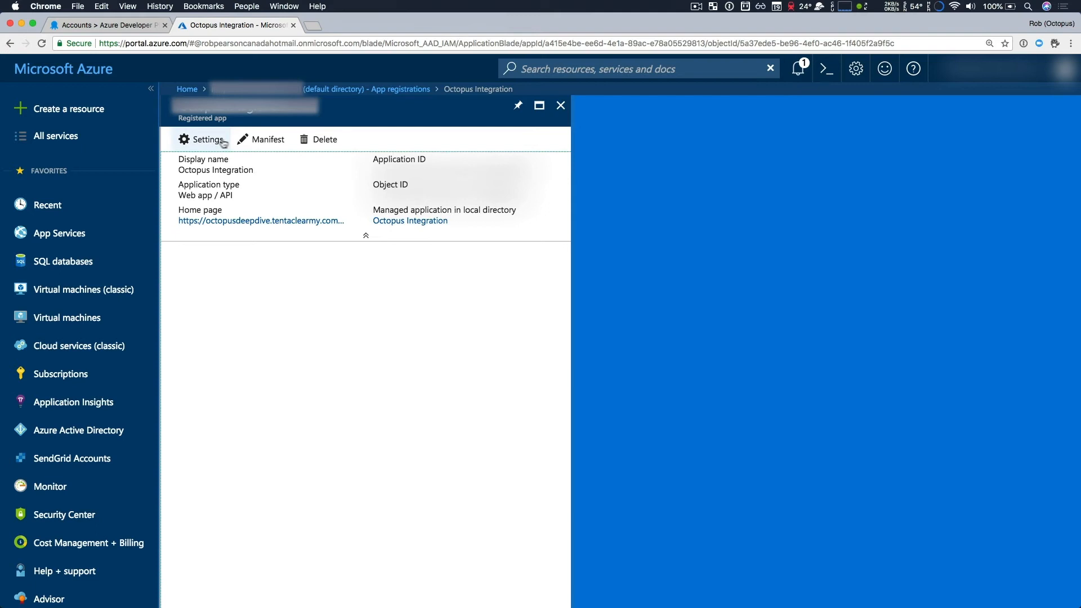
# Step: Reach the Octopus Integration app's Keys page through Settings and start a new password entry
pyautogui.click(206, 139)
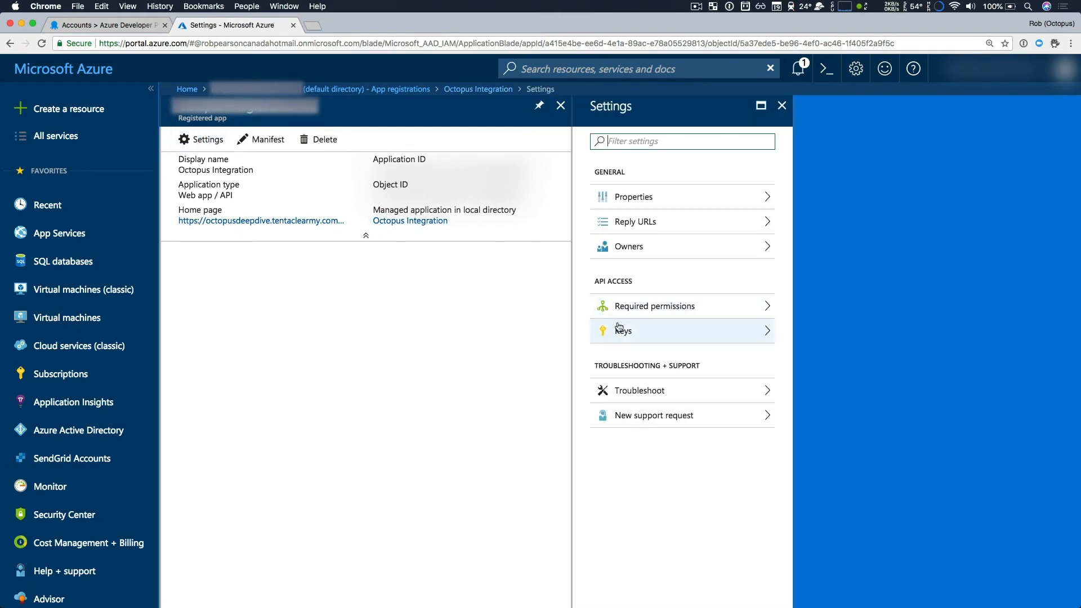
pyautogui.click(623, 331)
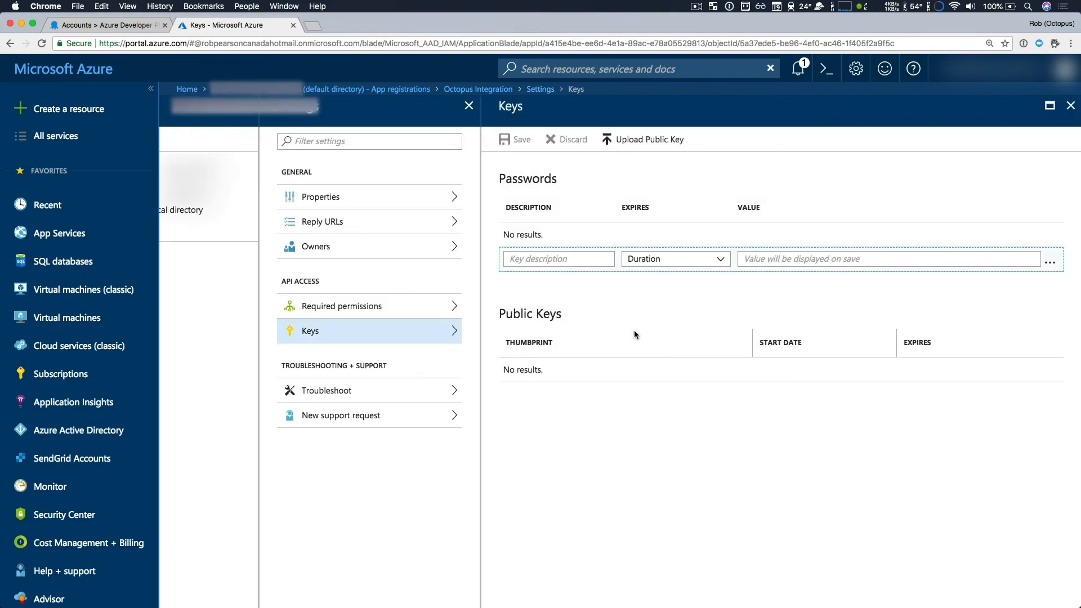
pyautogui.click(558, 259)
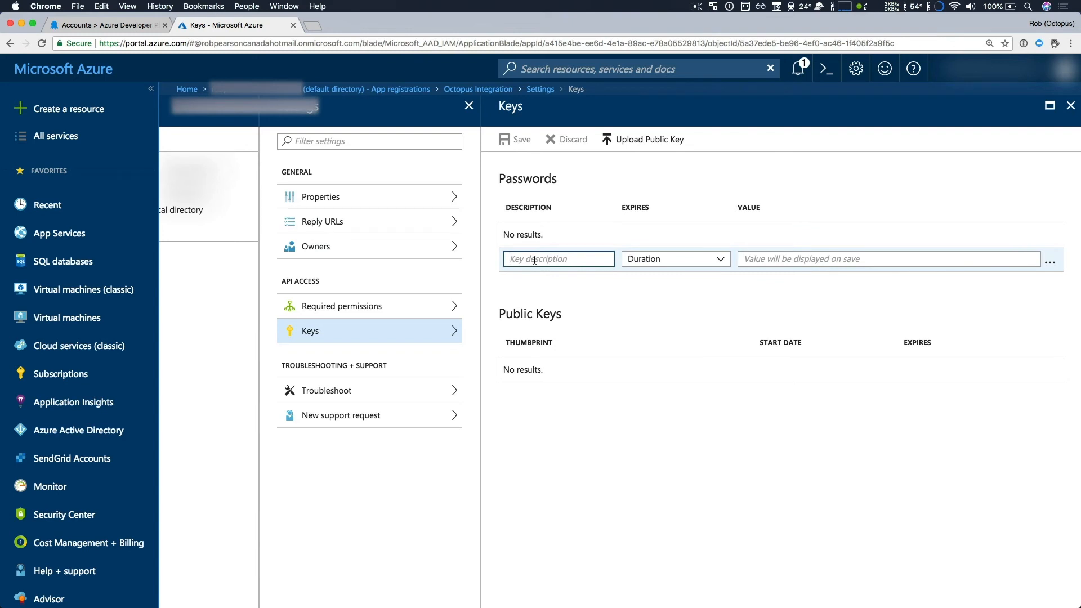
# Step: Save an 'Octopus Deploy' password key expiring in 1 year and copy its value
pyautogui.write('Octopus Deploy')
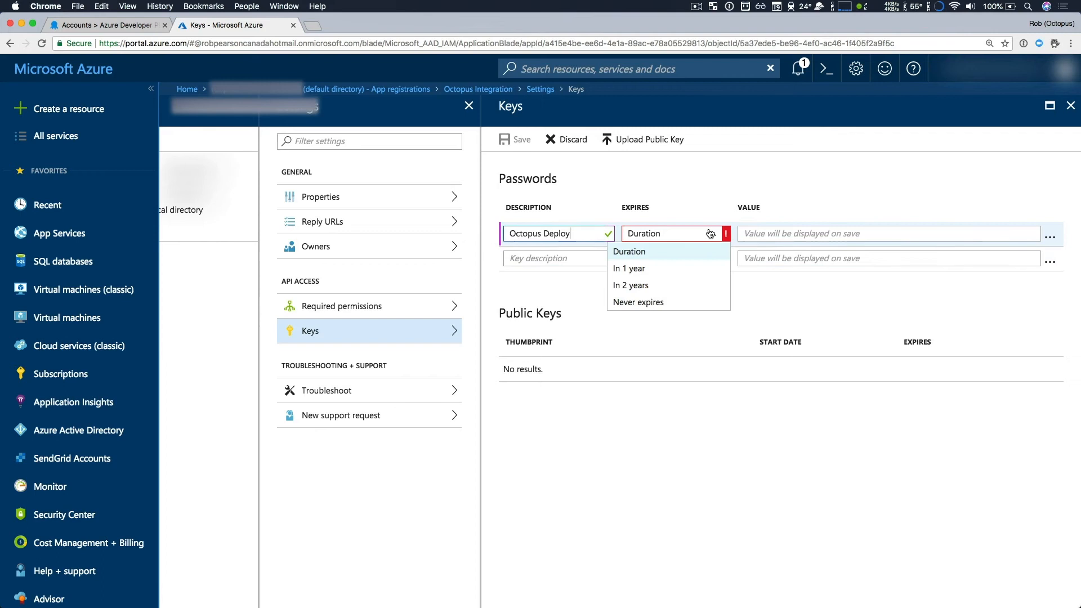
pyautogui.click(629, 268)
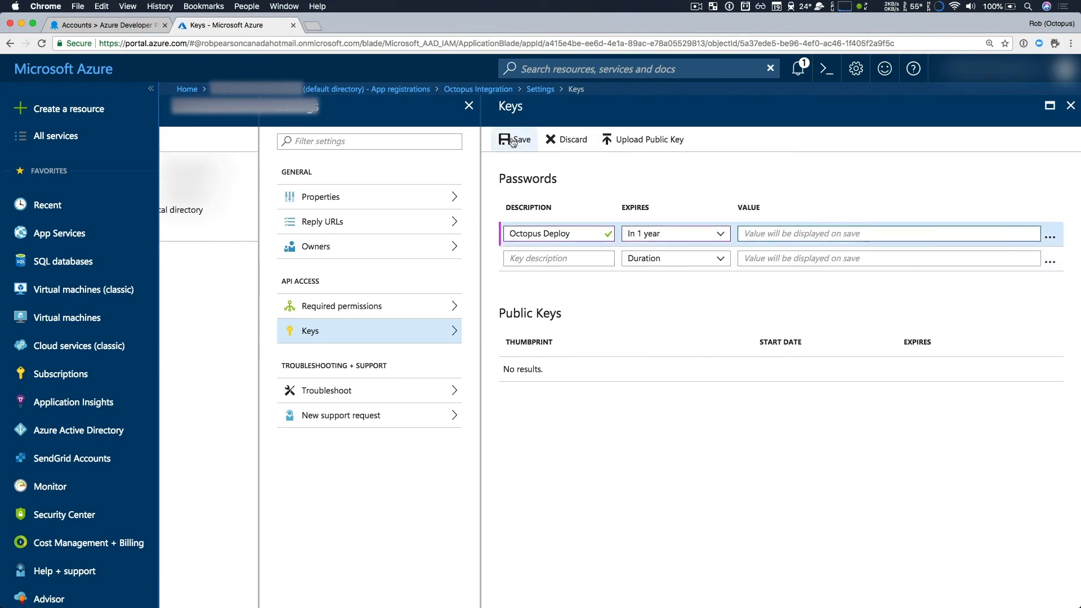
pyautogui.click(514, 140)
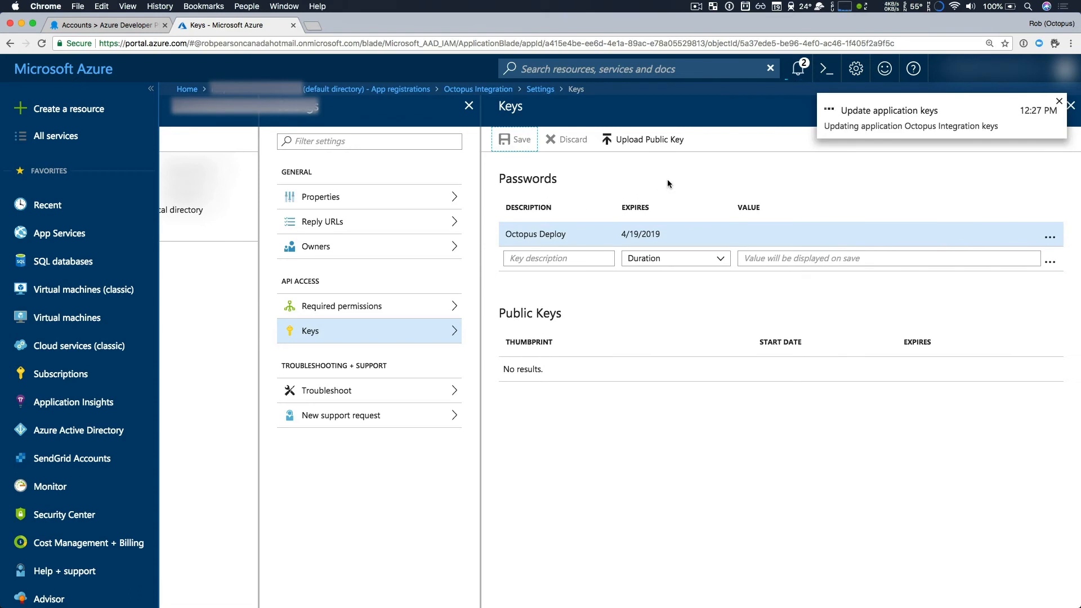
pyautogui.click(516, 139)
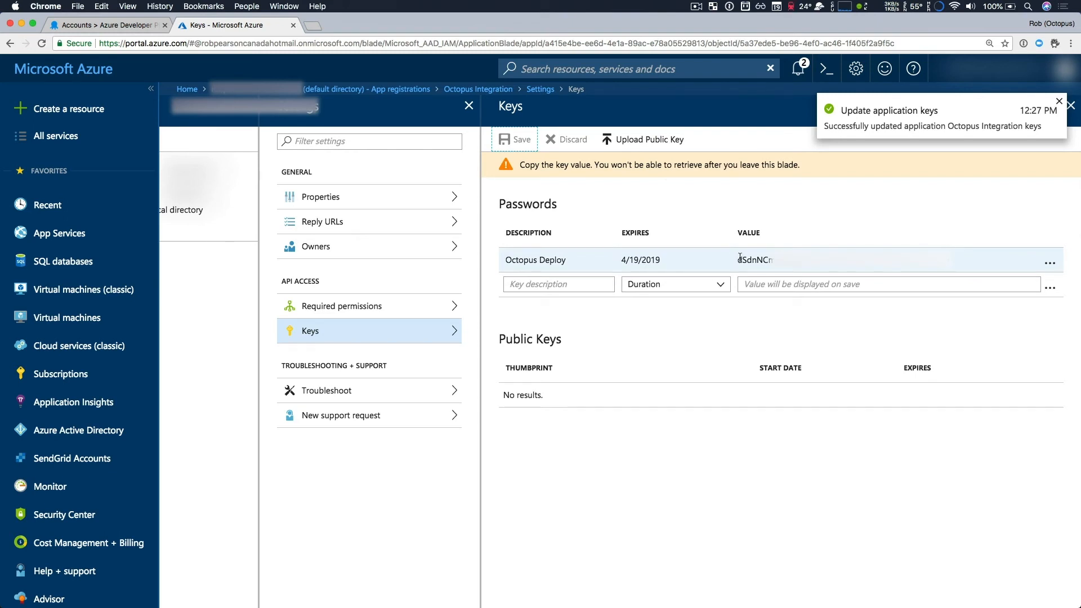
pyautogui.click(1060, 101)
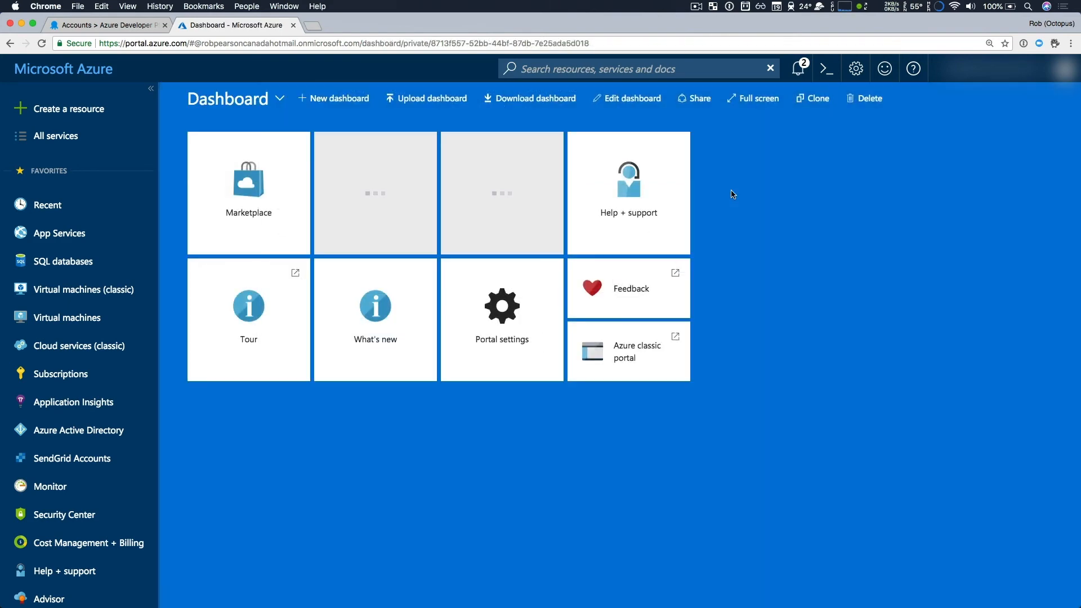
pyautogui.moveTo(162, 56)
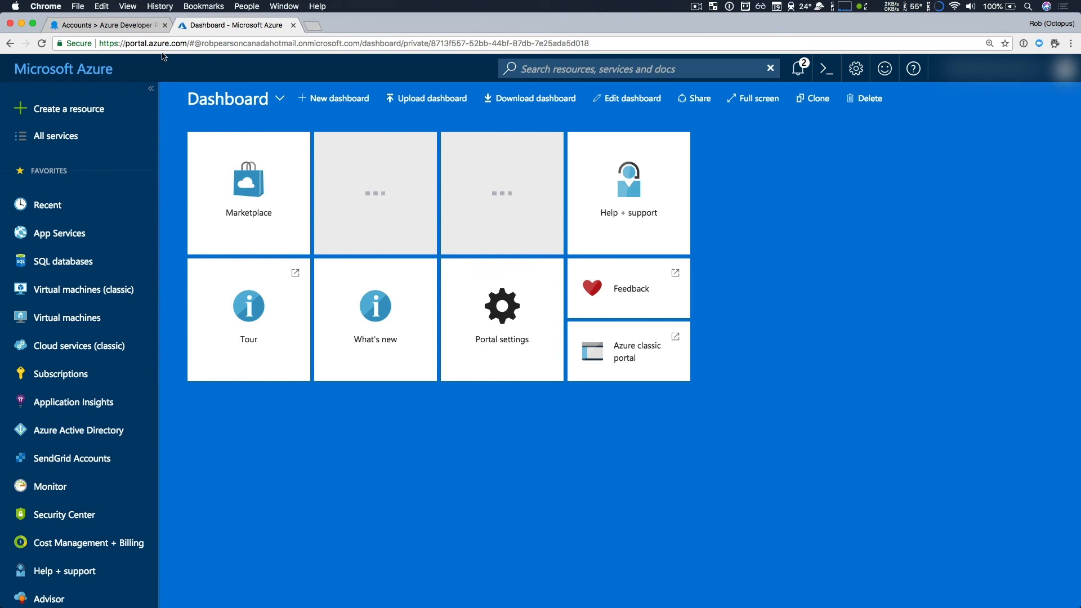
# Step: Return to the Azure Developer Playground account in Octopus Deploy and run Save and Test
pyautogui.click(107, 24)
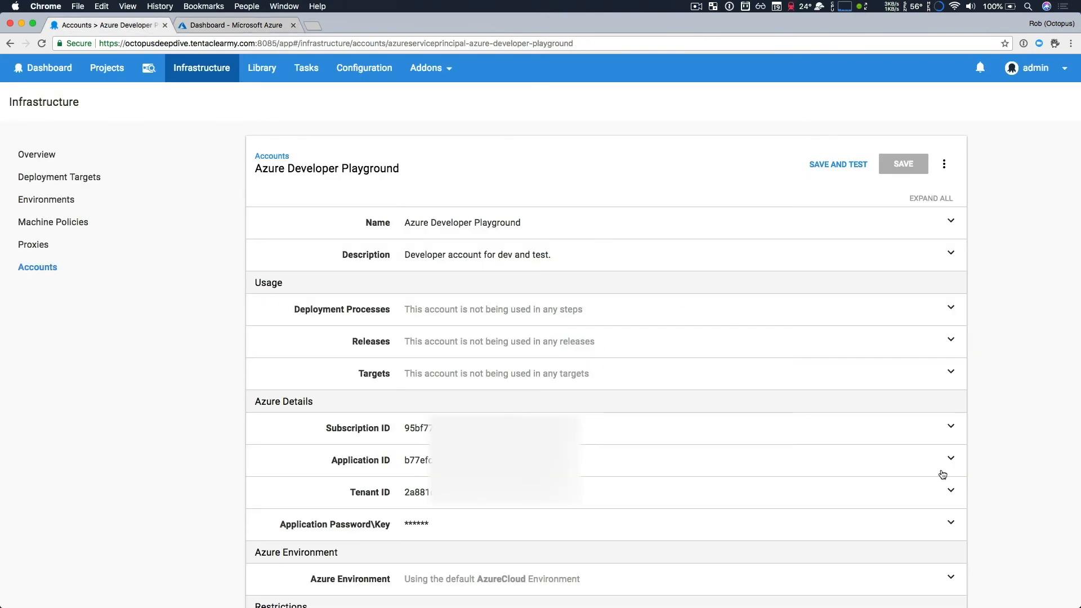
pyautogui.moveTo(991, 439)
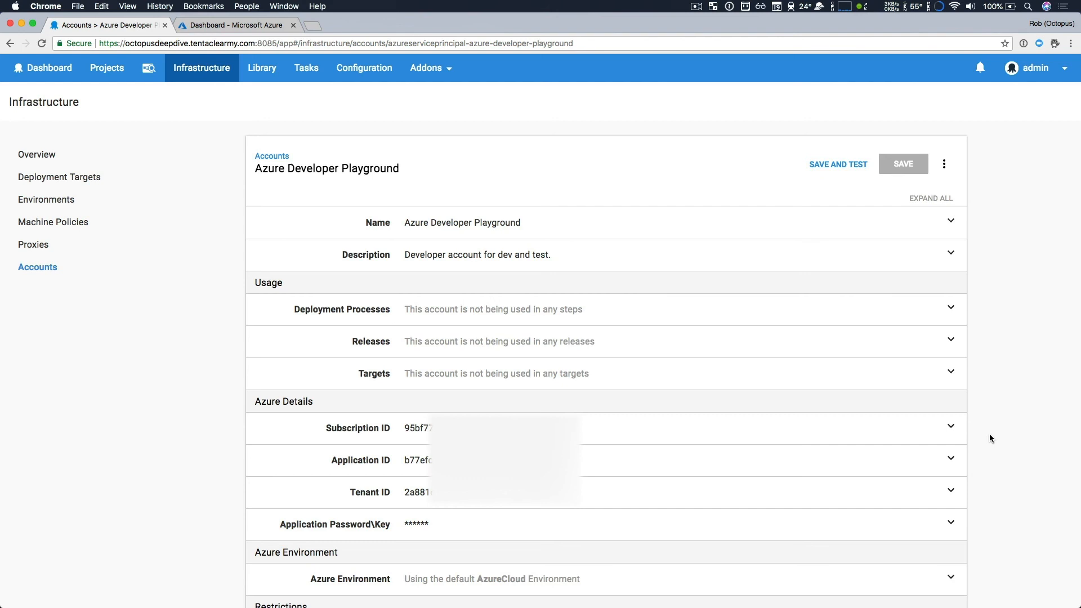
pyautogui.moveTo(850, 209)
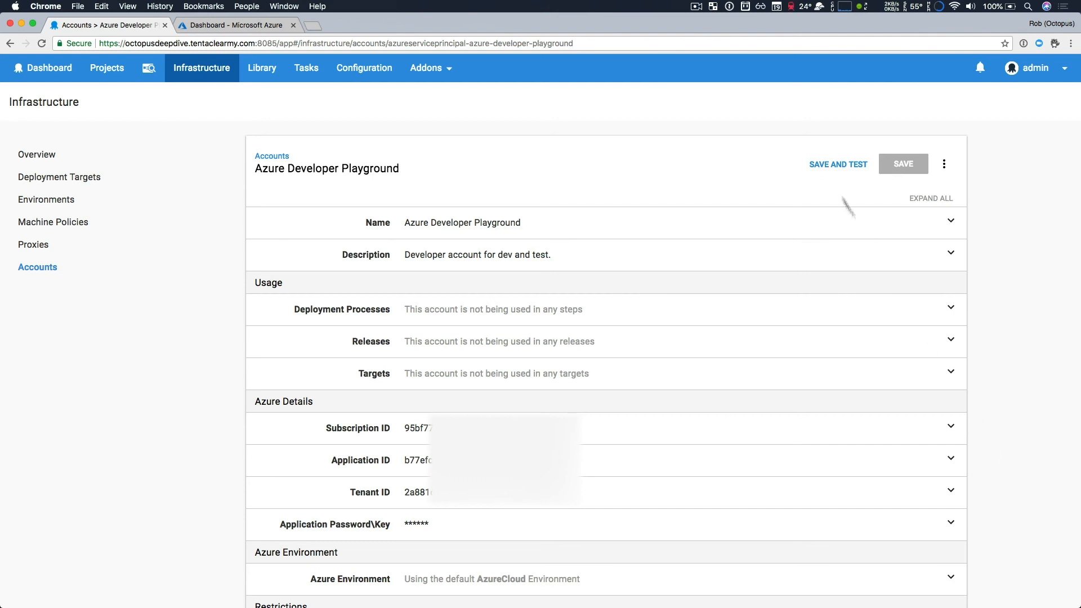
pyautogui.click(838, 164)
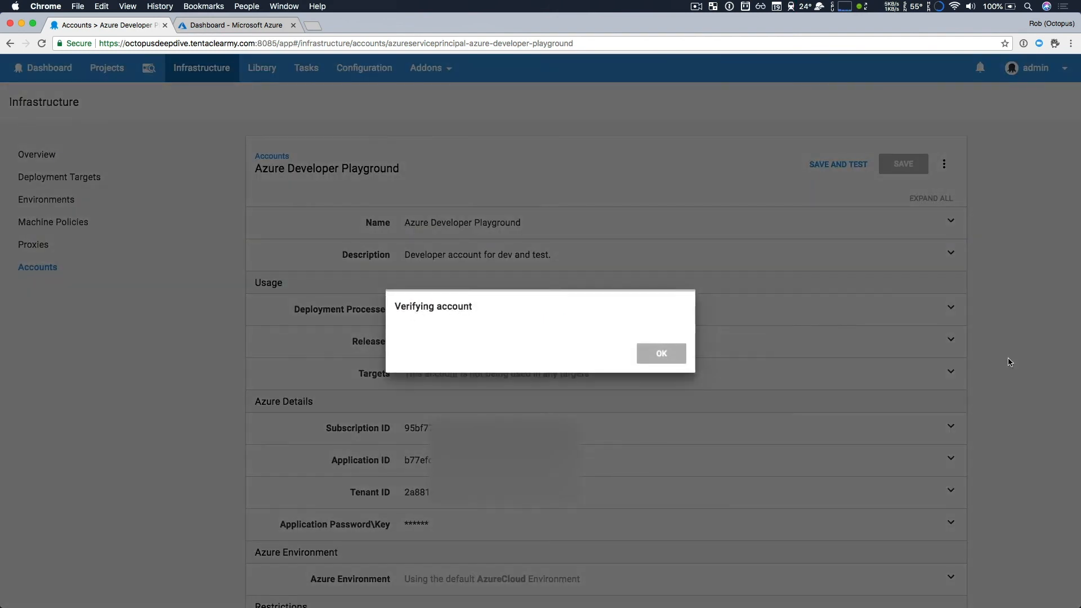